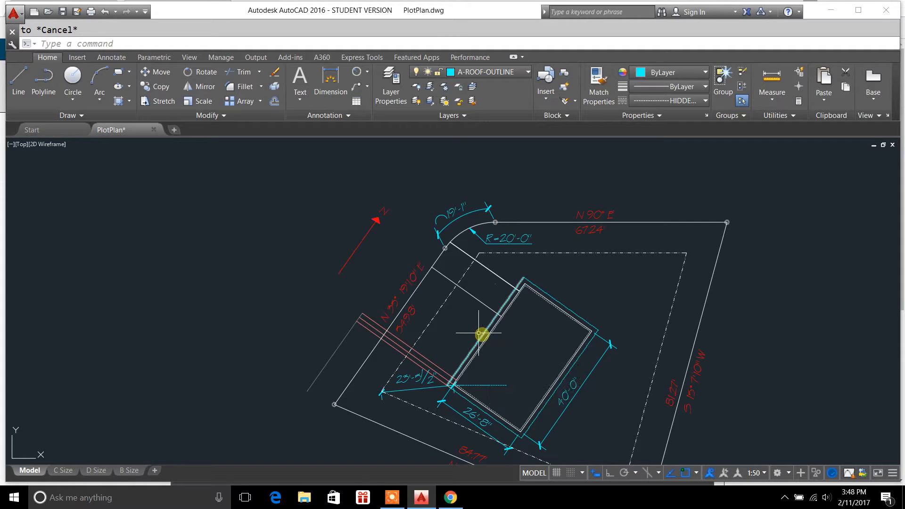
- Start the Line command from the Draw panel on the plot plan
click(18, 81)
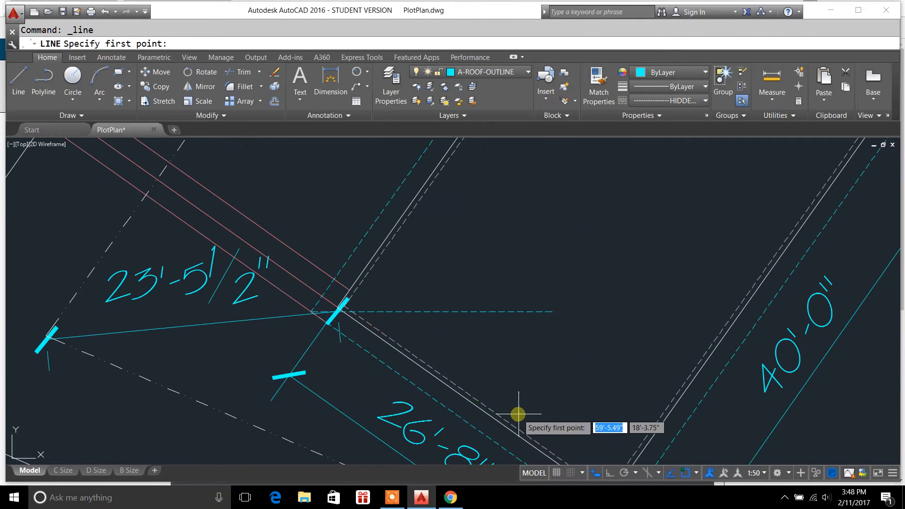
mouse_move(518, 394)
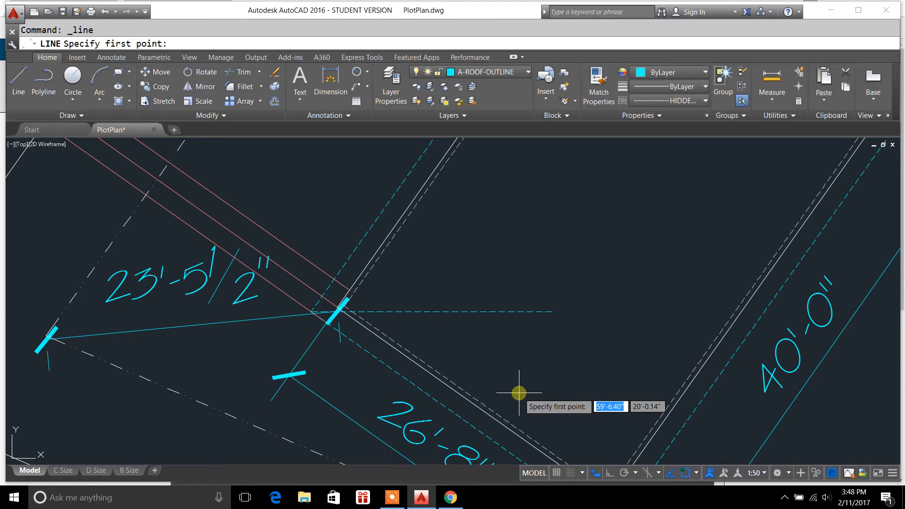
mouse_move(698, 473)
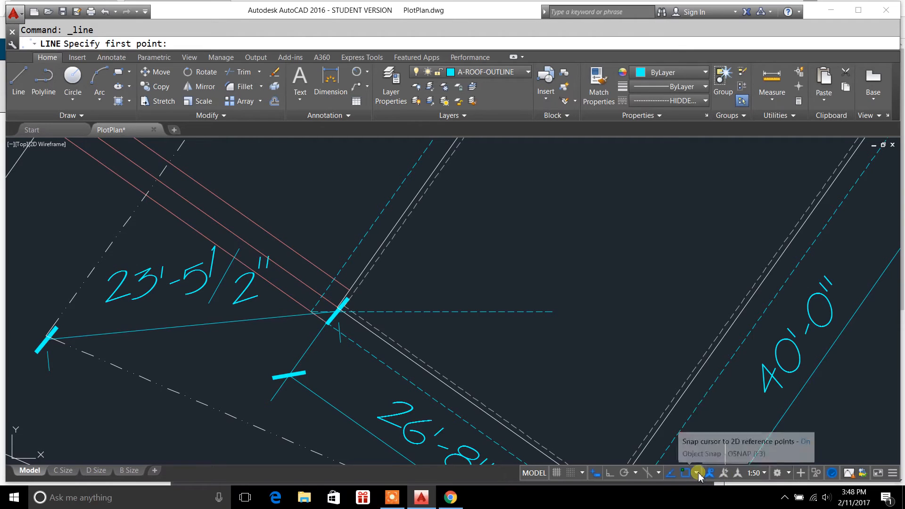
- Turn on the Perpendicular object snap mode from the status bar
click(697, 473)
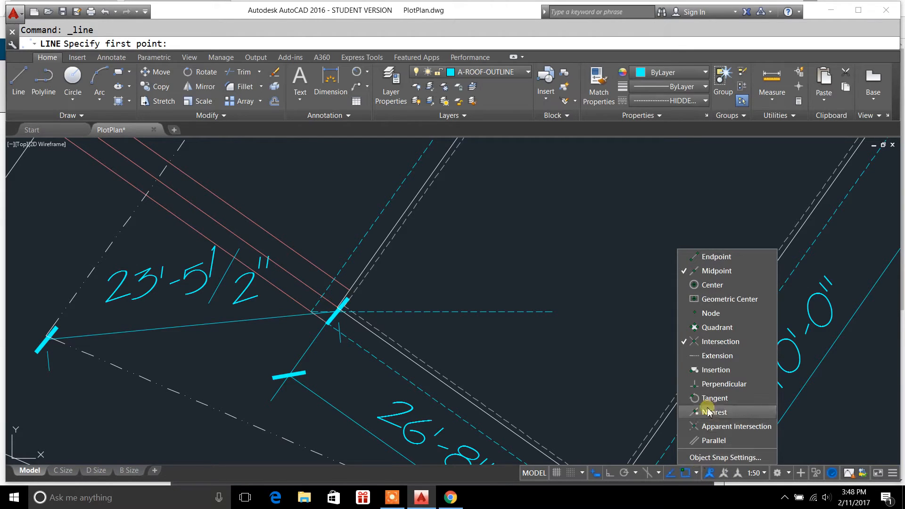
mouse_move(720, 383)
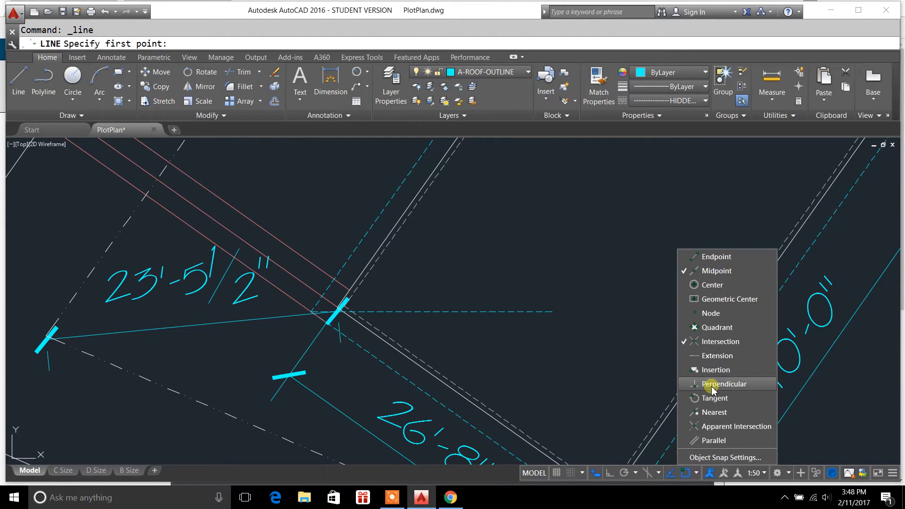
click(724, 384)
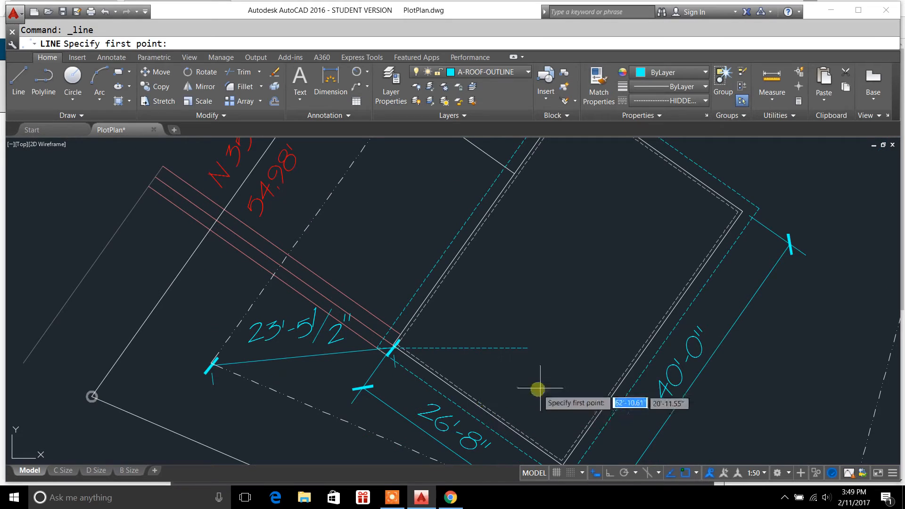
mouse_move(530, 380)
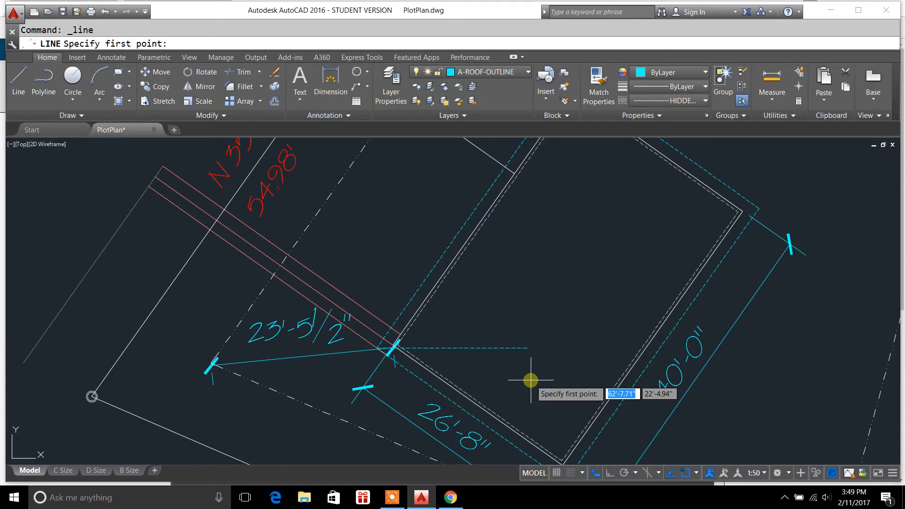
mouse_move(494, 376)
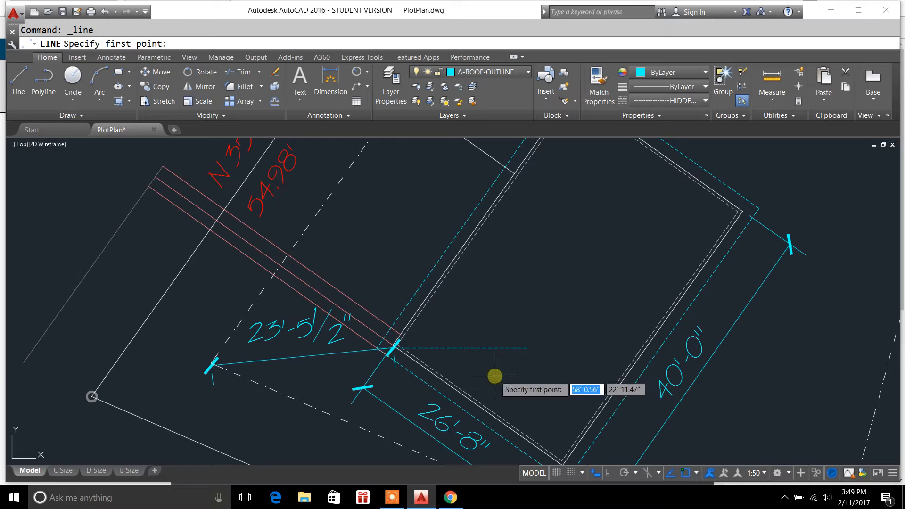
mouse_move(493, 376)
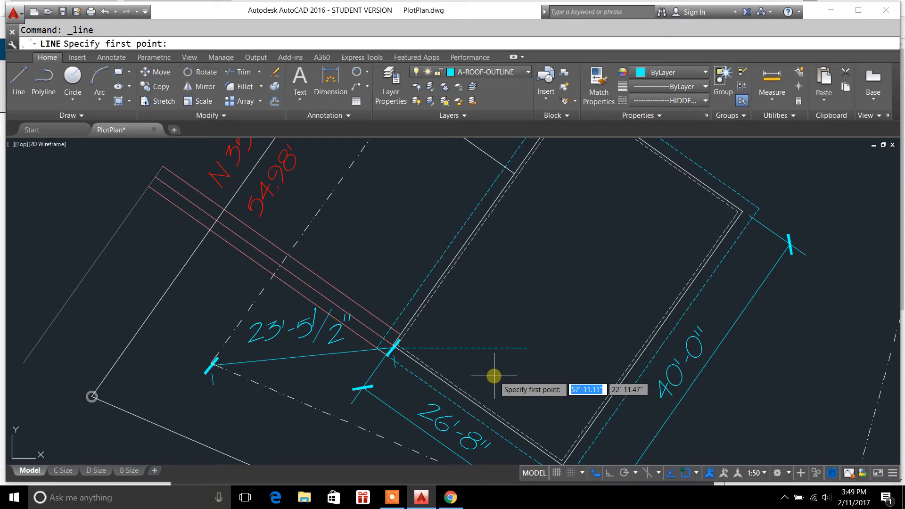
mouse_move(8, 151)
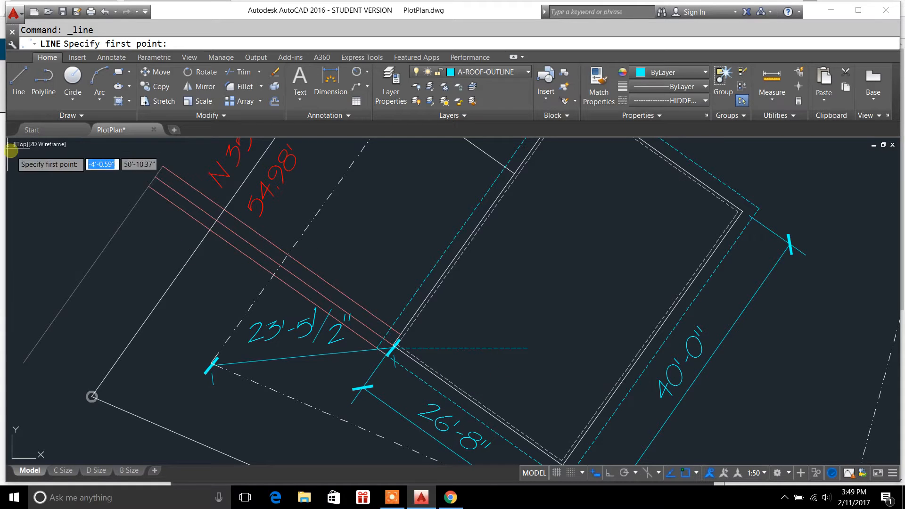
mouse_move(489, 356)
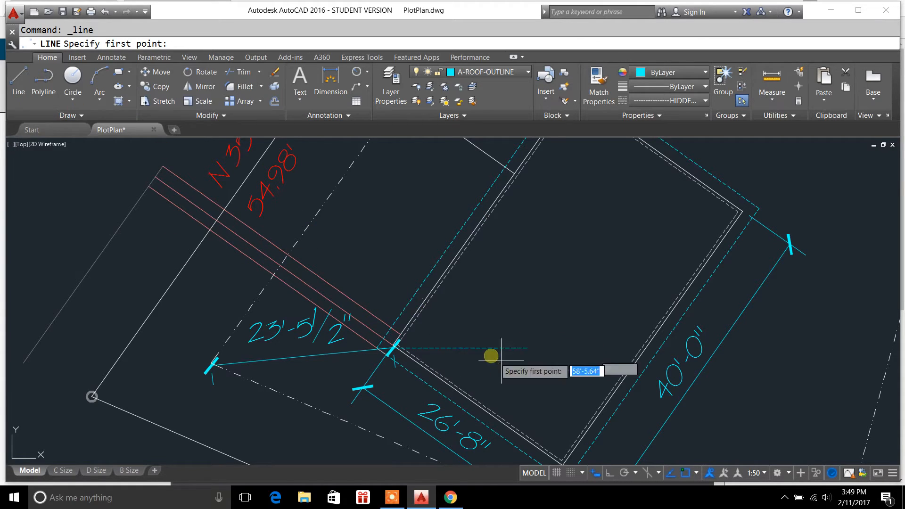
mouse_move(515, 354)
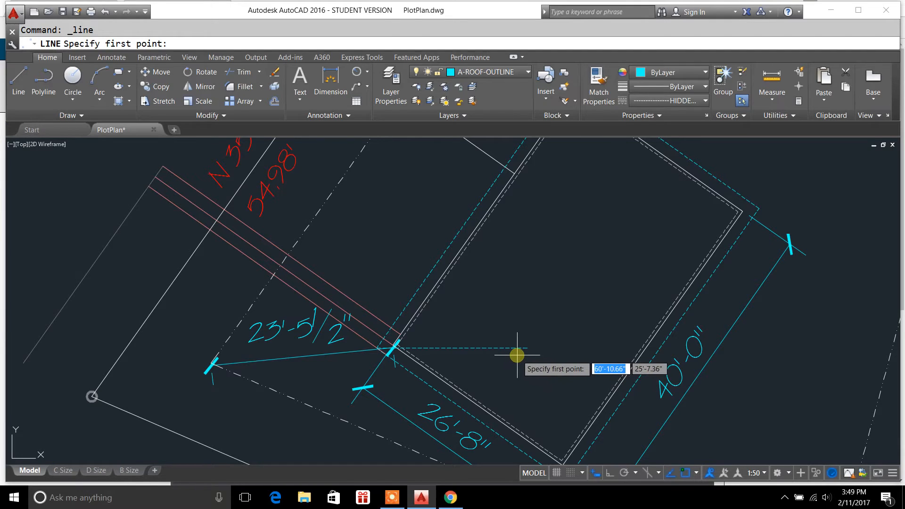
mouse_move(513, 351)
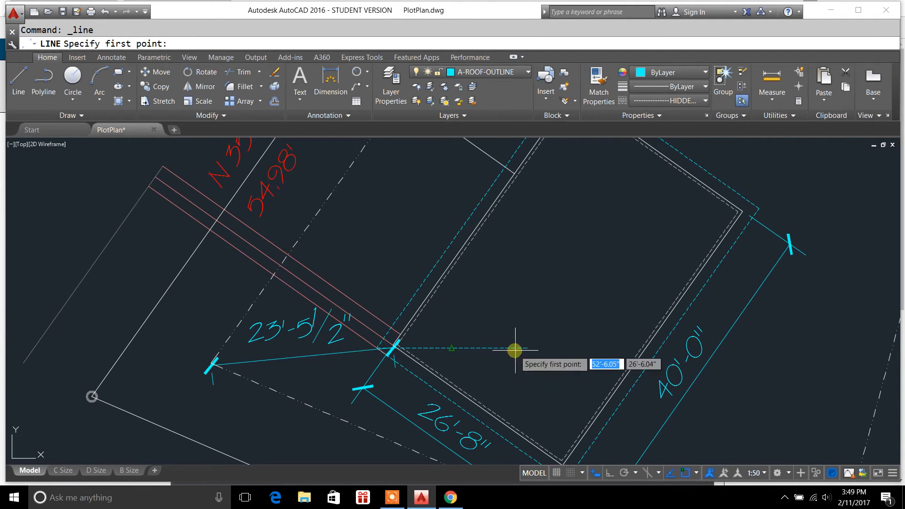
mouse_move(18, 80)
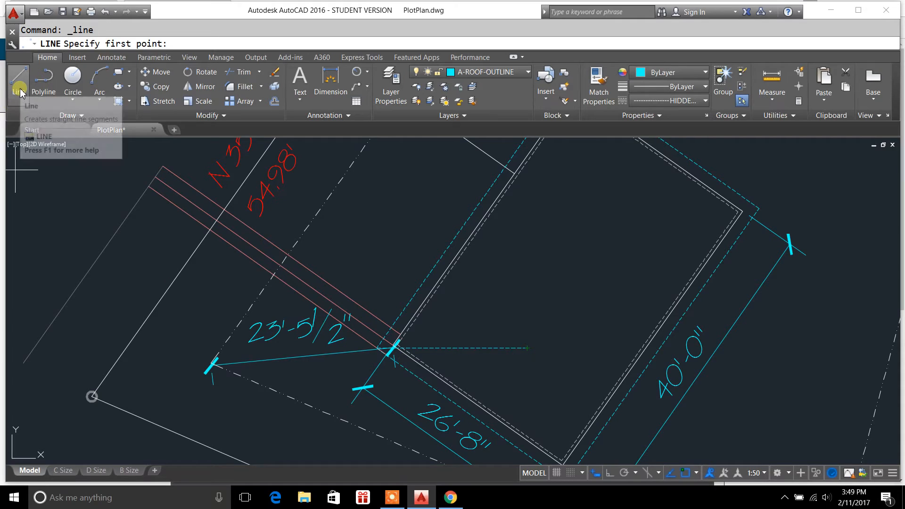
mouse_move(17, 81)
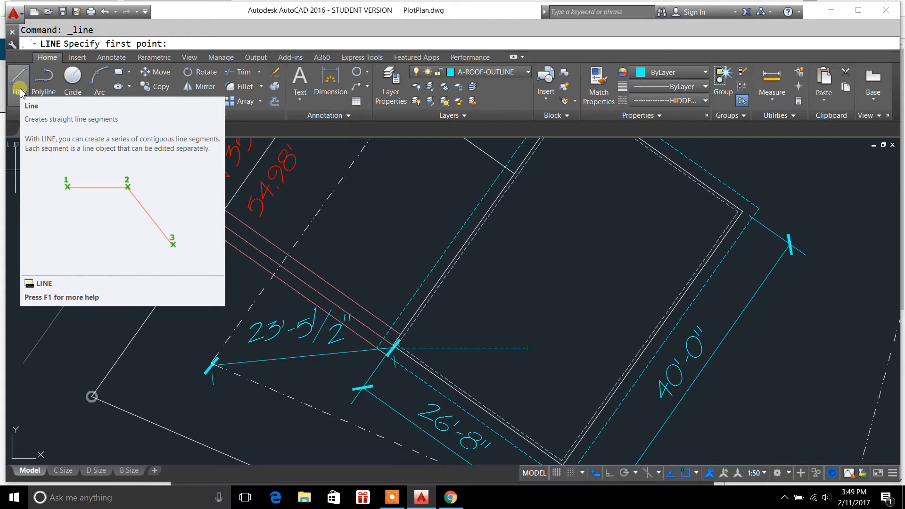
mouse_move(425, 334)
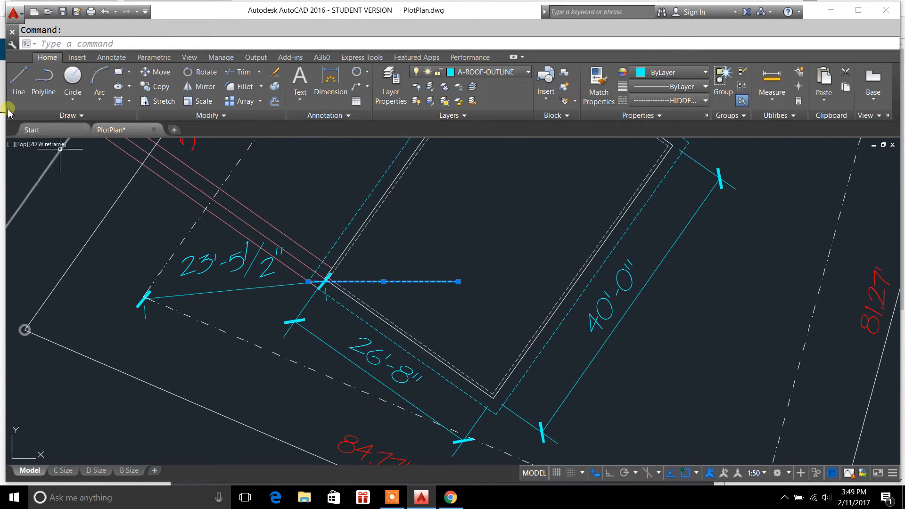
click(18, 83)
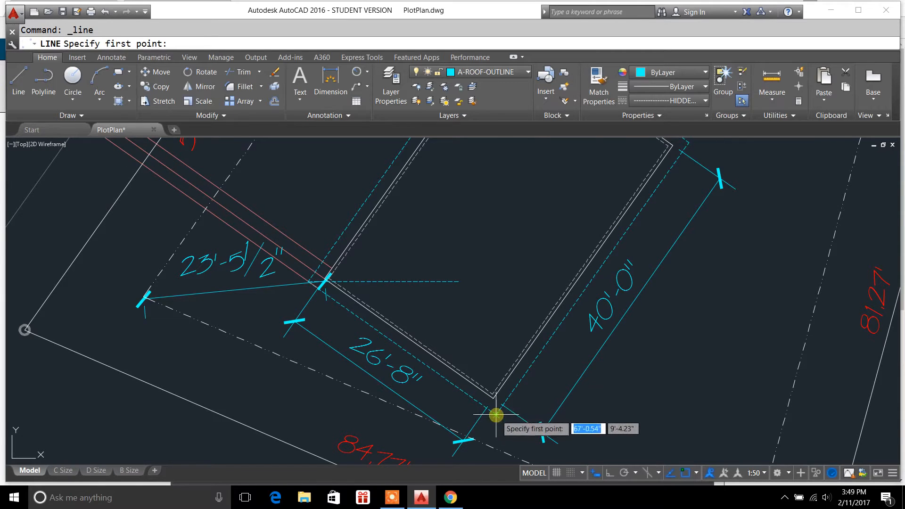
click(496, 414)
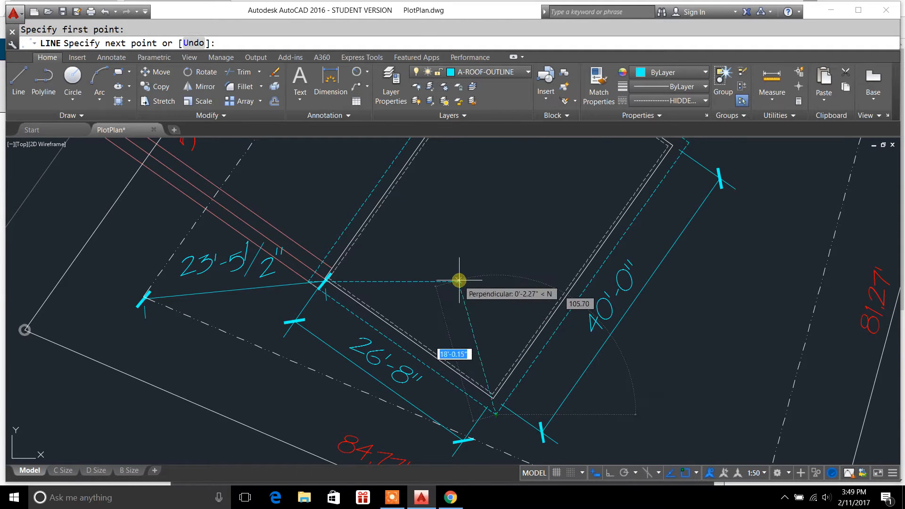
mouse_move(458, 285)
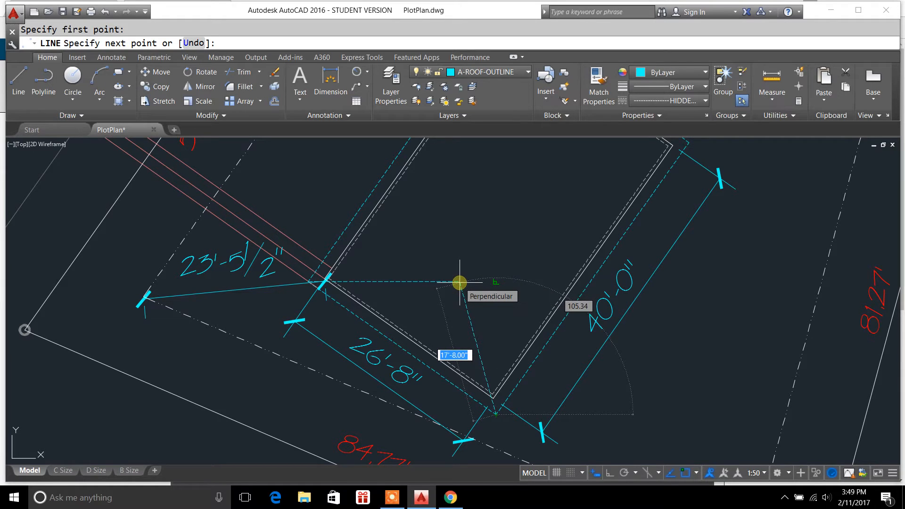
key(Escape)
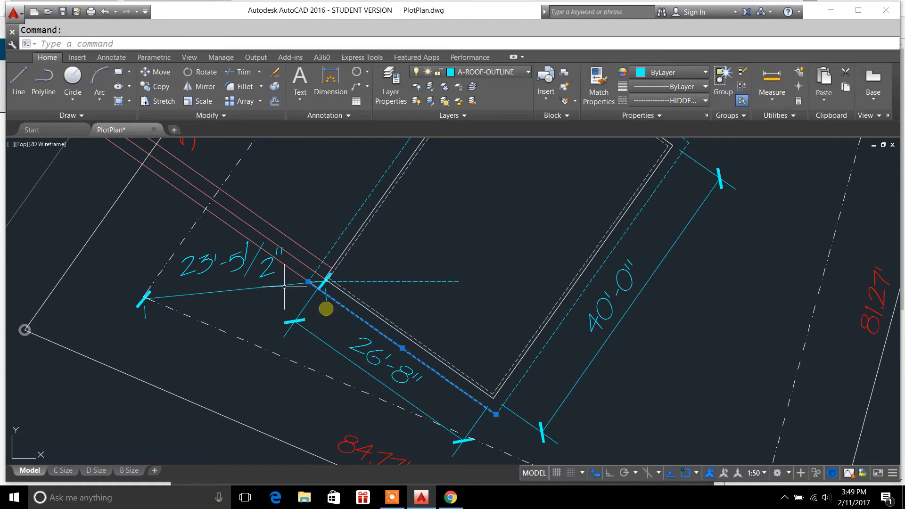
click(18, 84)
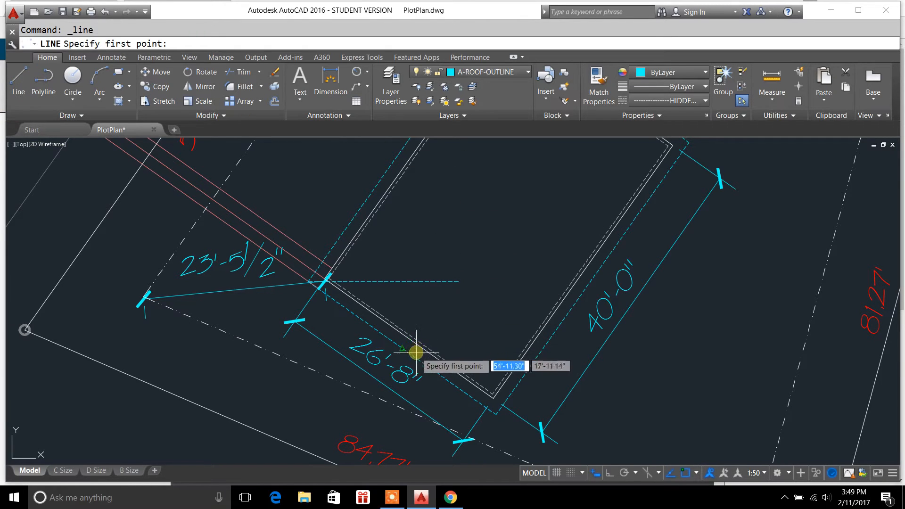
mouse_move(401, 349)
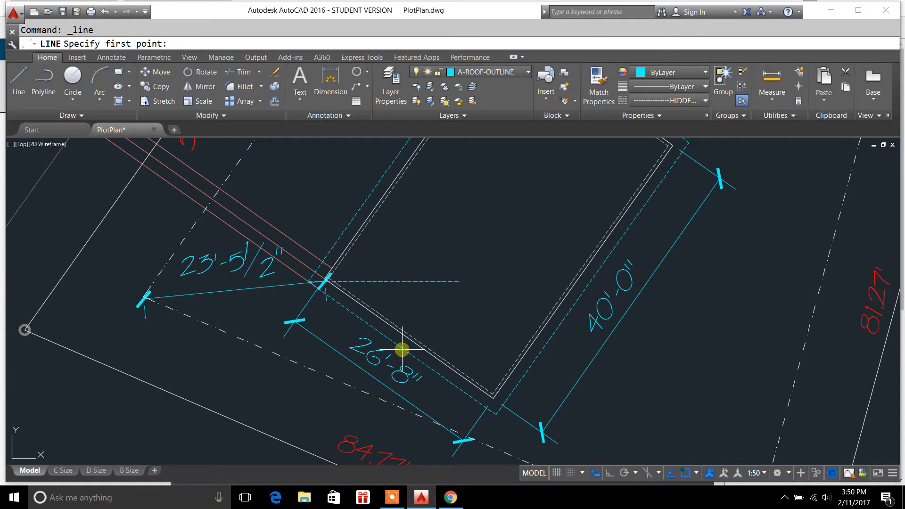
click(401, 349)
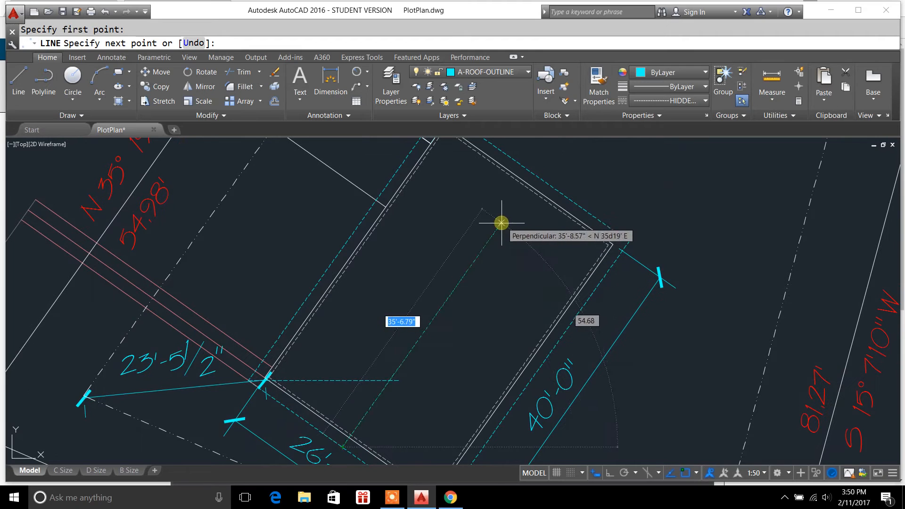
mouse_move(508, 209)
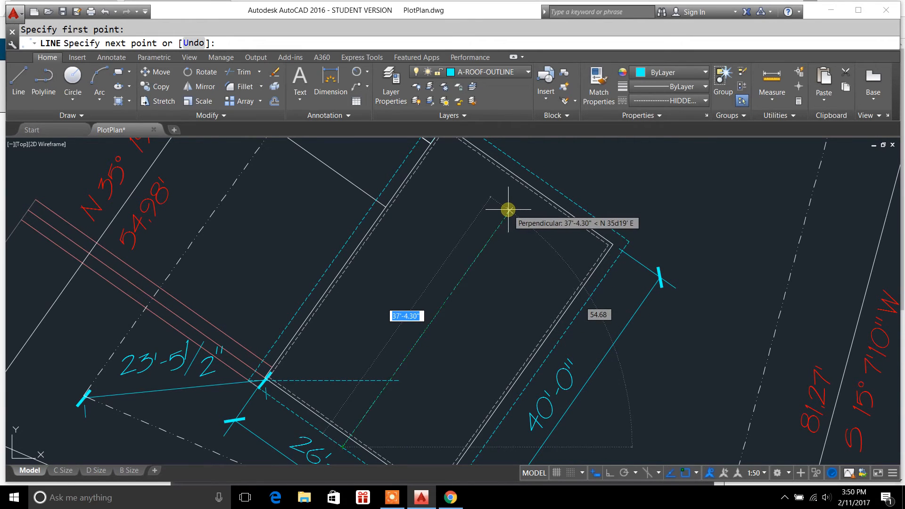
mouse_move(510, 212)
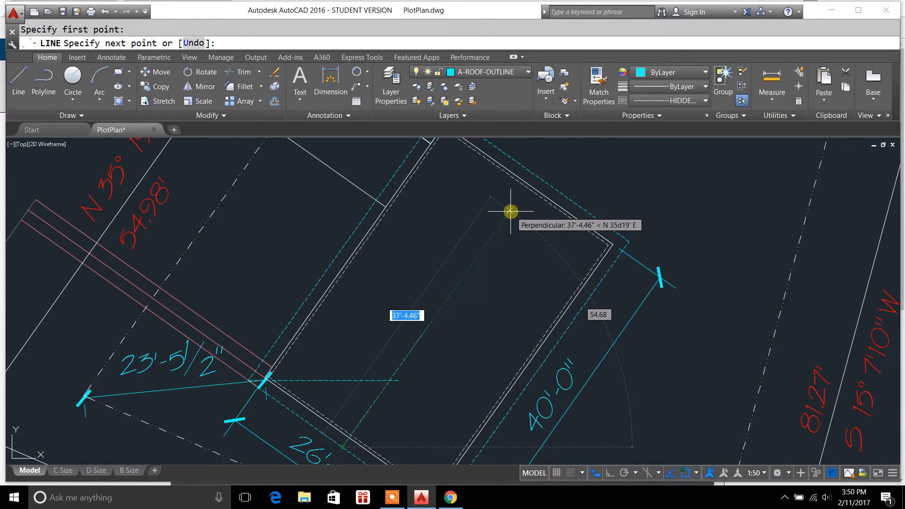
mouse_move(510, 212)
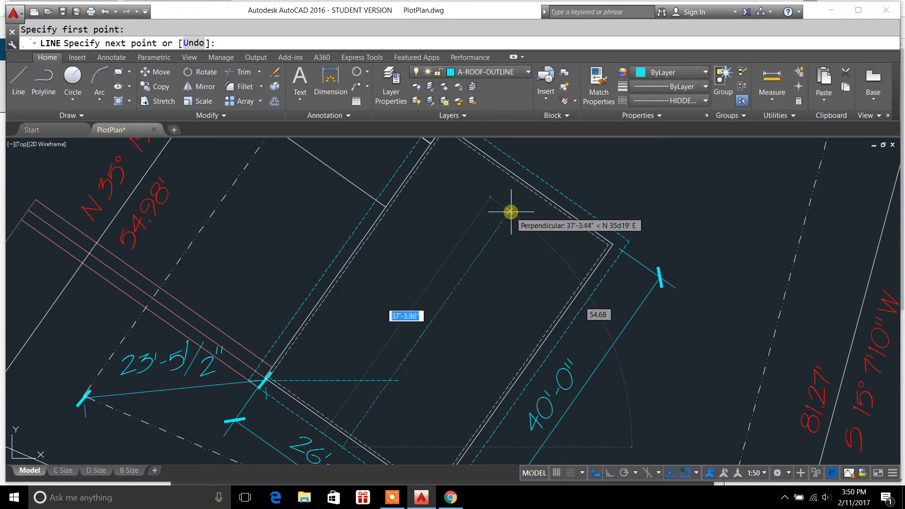
mouse_move(520, 200)
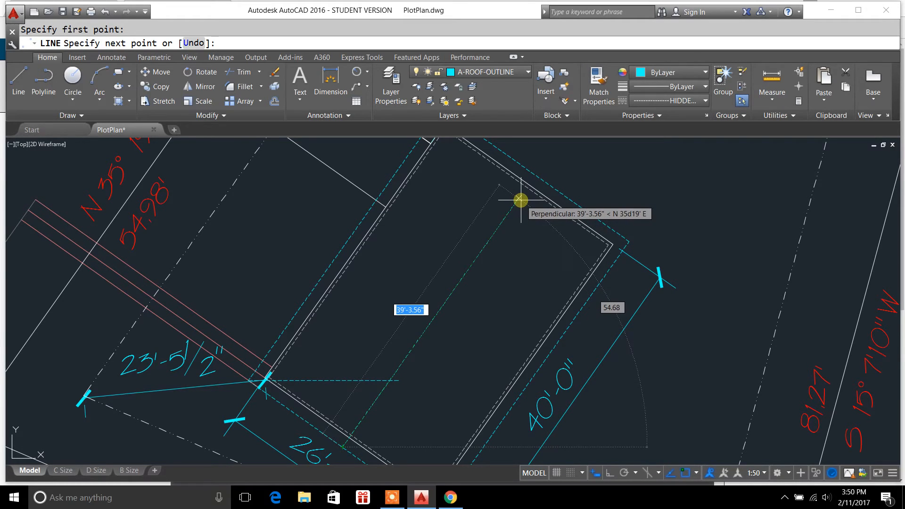
mouse_move(531, 188)
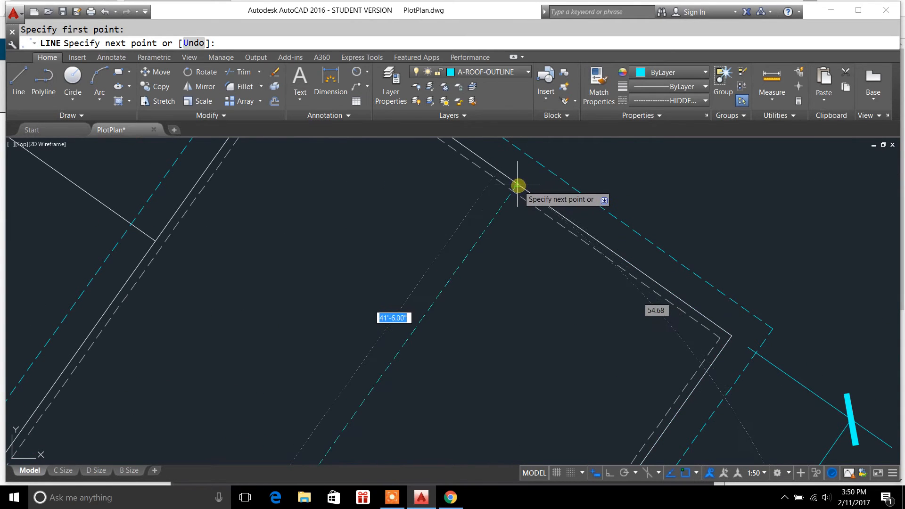
mouse_move(515, 185)
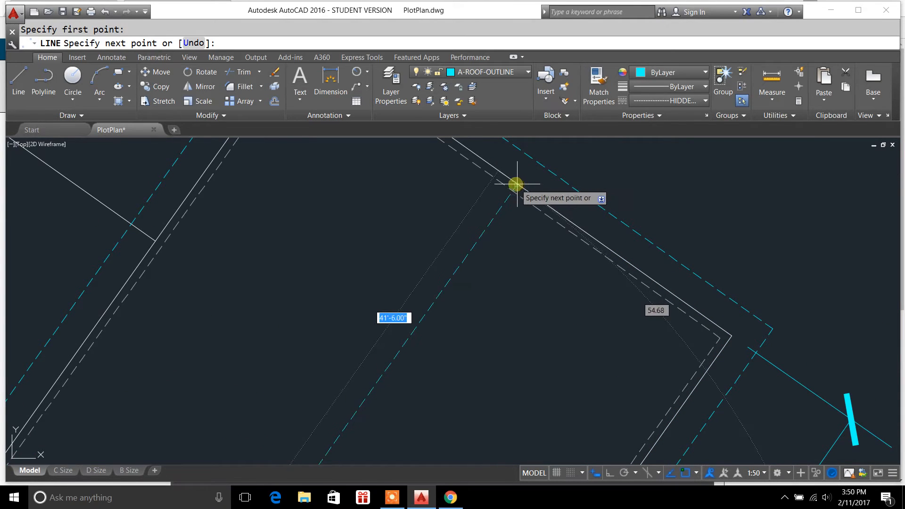
mouse_move(517, 184)
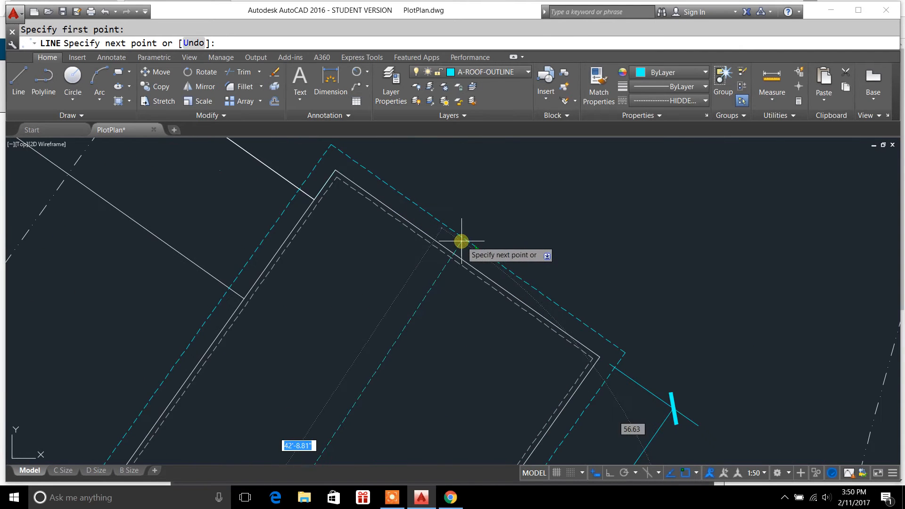
mouse_move(478, 247)
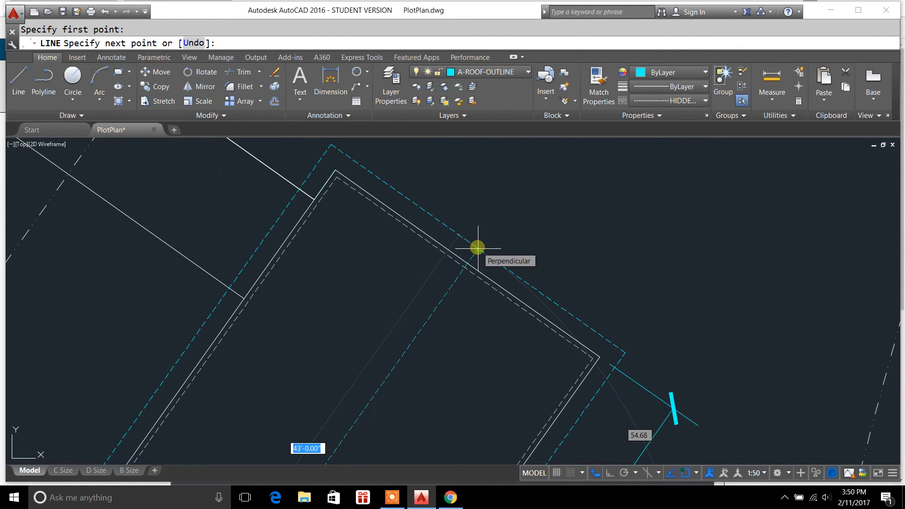
mouse_move(428, 324)
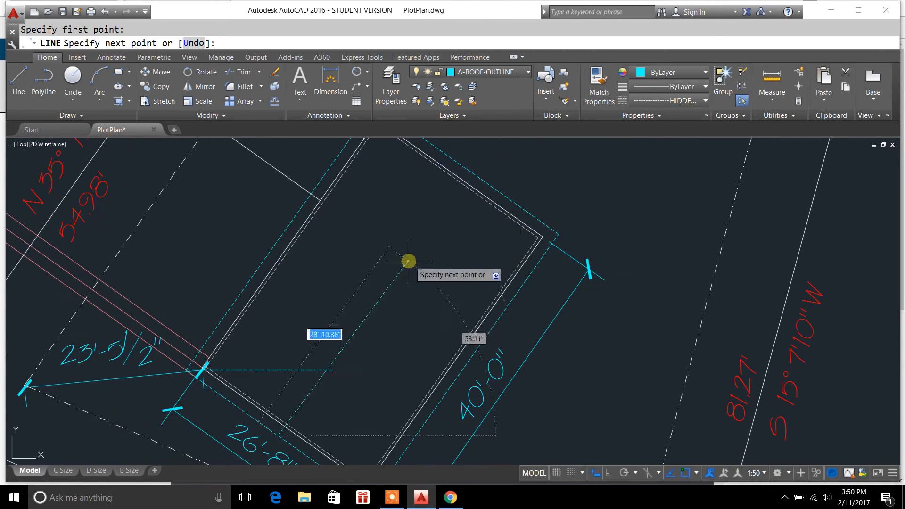
mouse_move(401, 260)
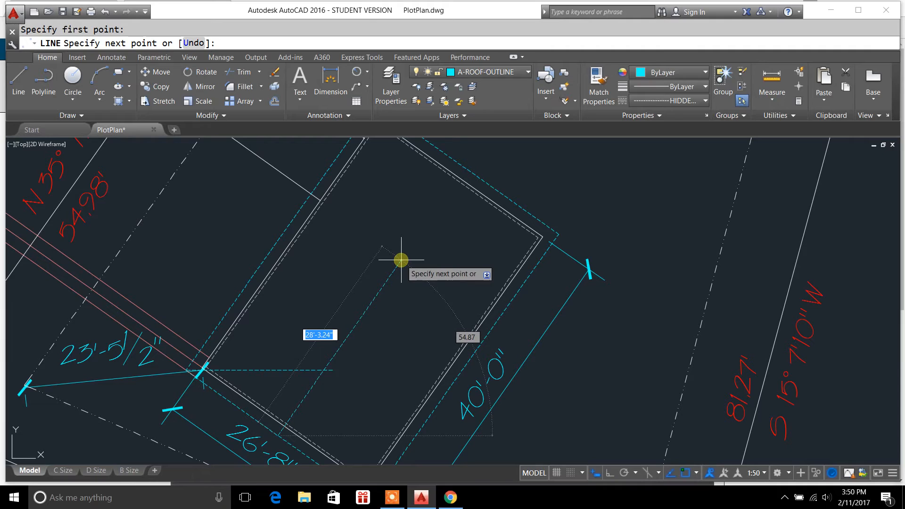
mouse_move(396, 253)
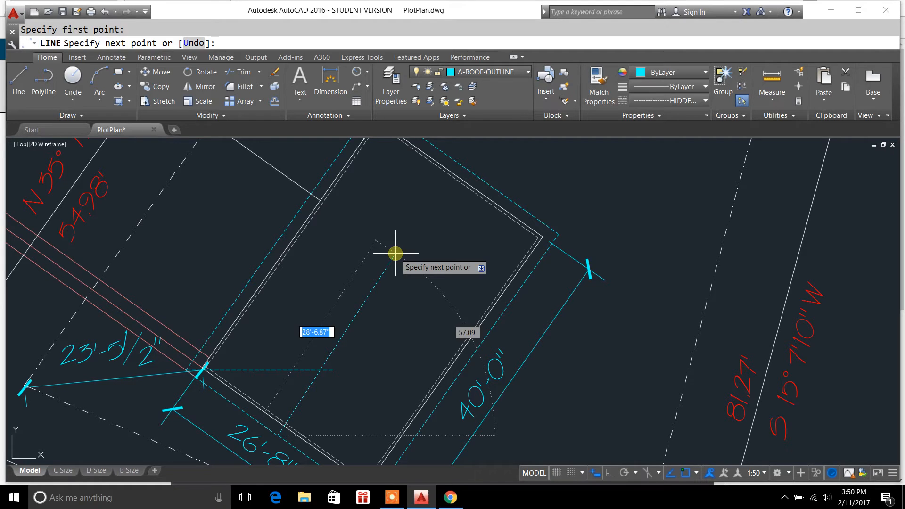
key(Escape)
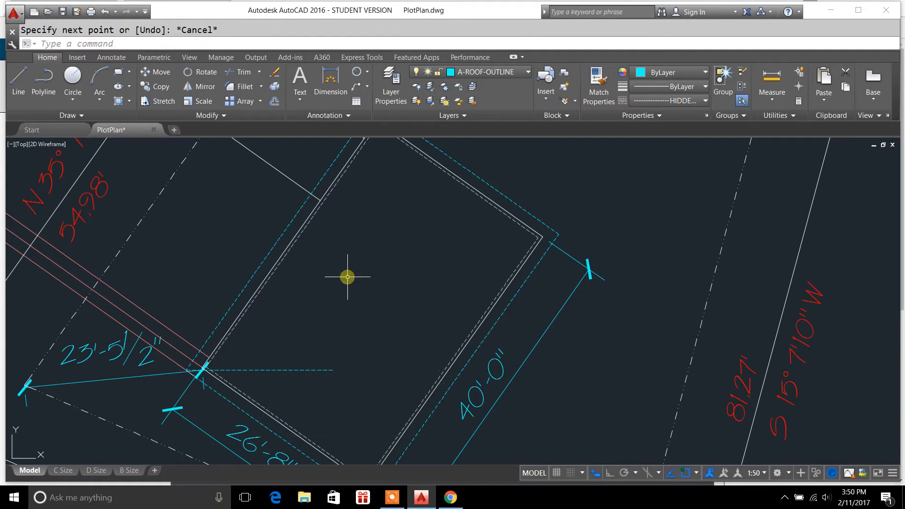
click(18, 84)
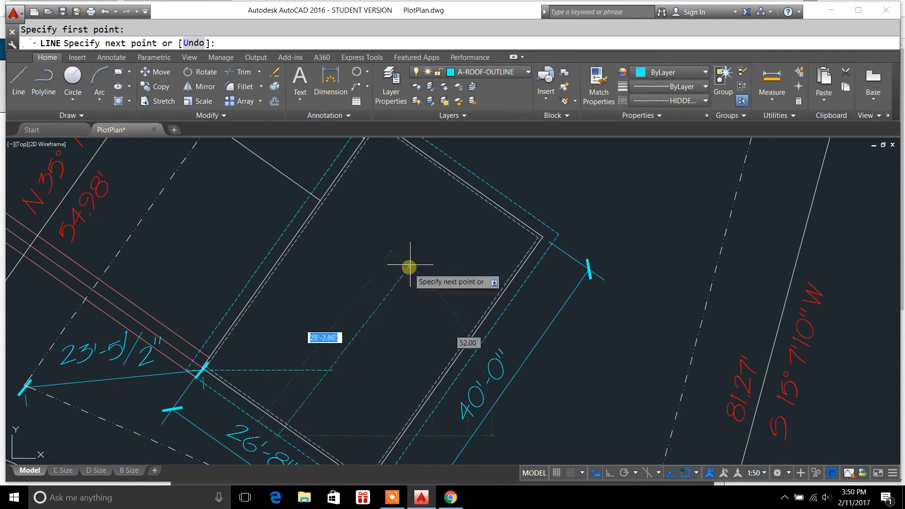
mouse_move(447, 195)
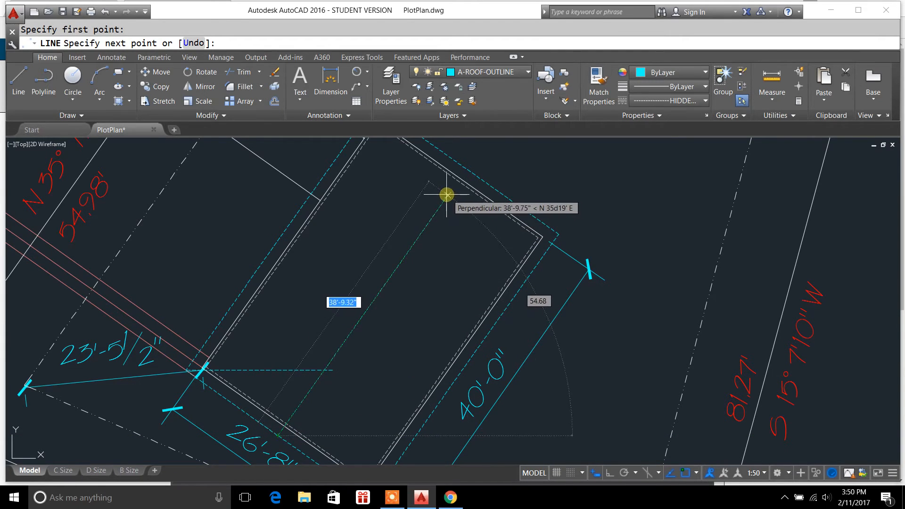
mouse_move(698, 476)
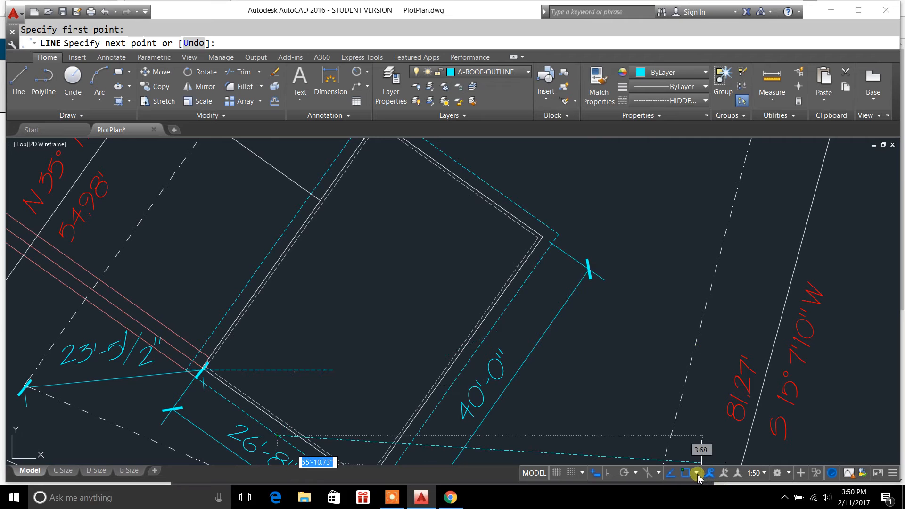
click(696, 472)
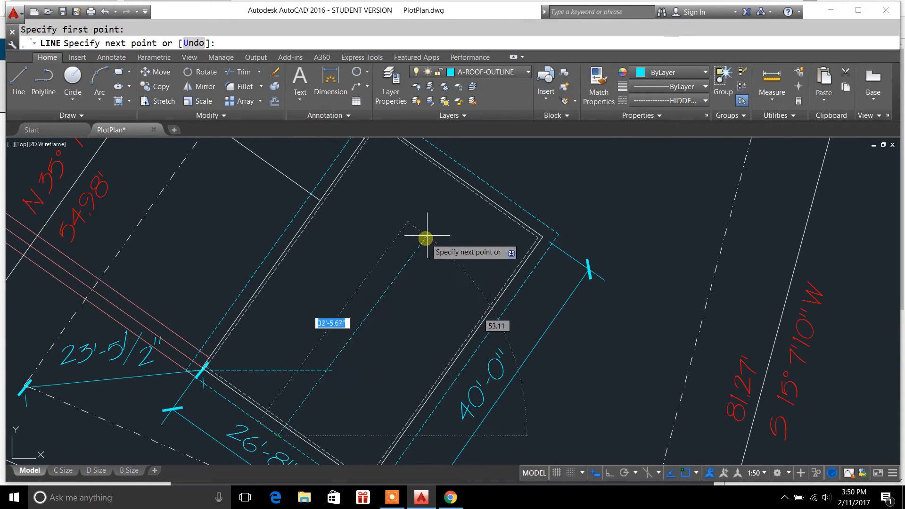
mouse_move(434, 250)
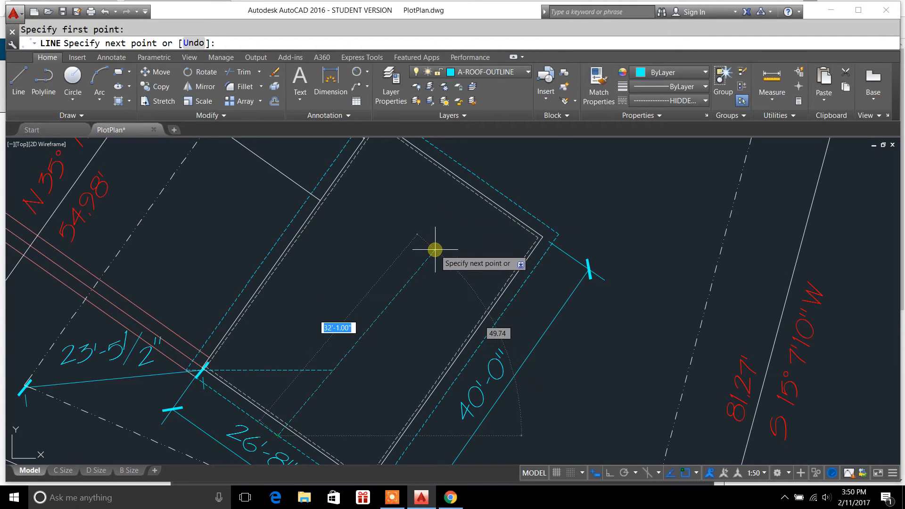
key(Escape)
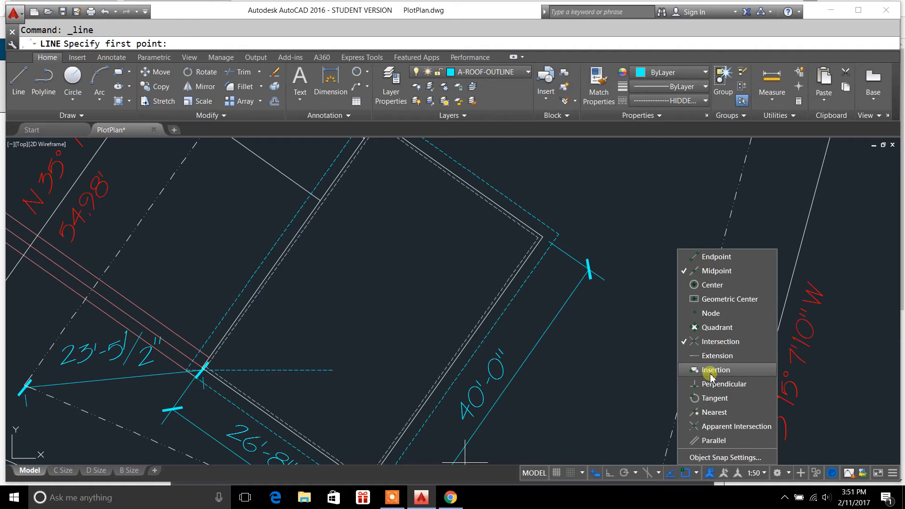
mouse_move(723, 384)
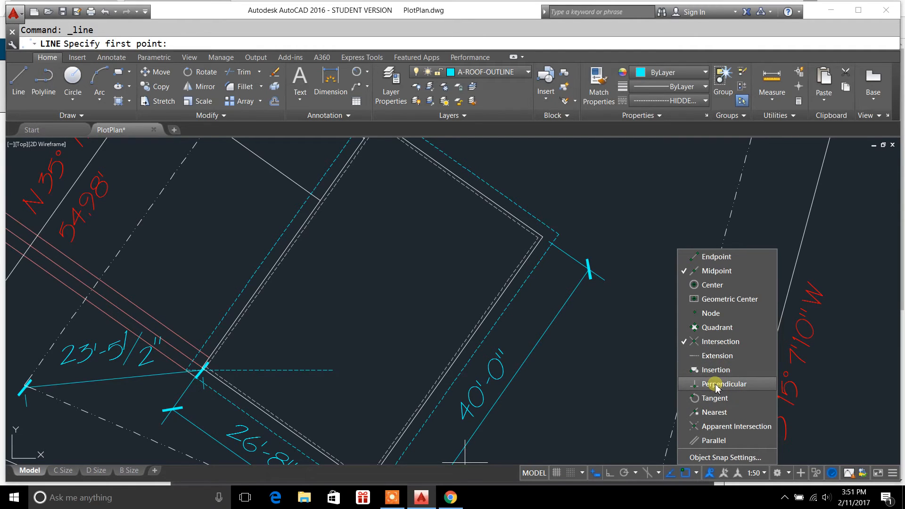
key(Escape)
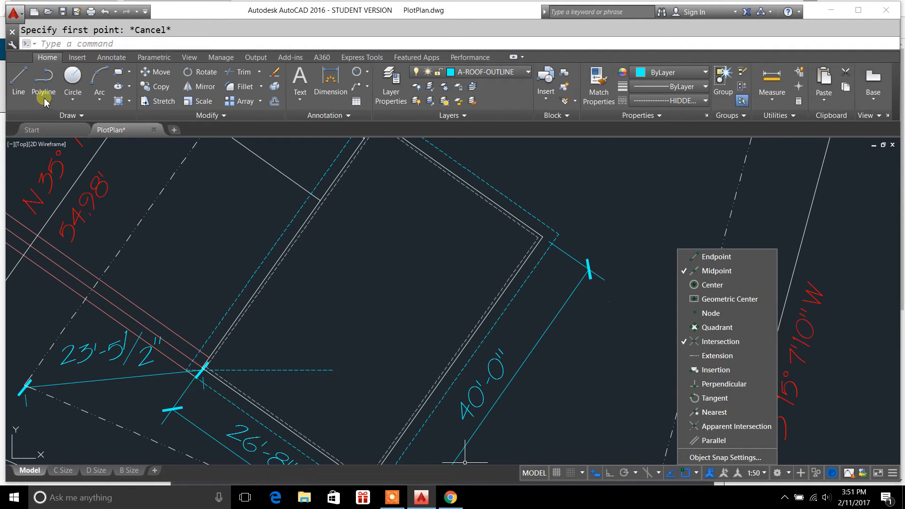
click(18, 81)
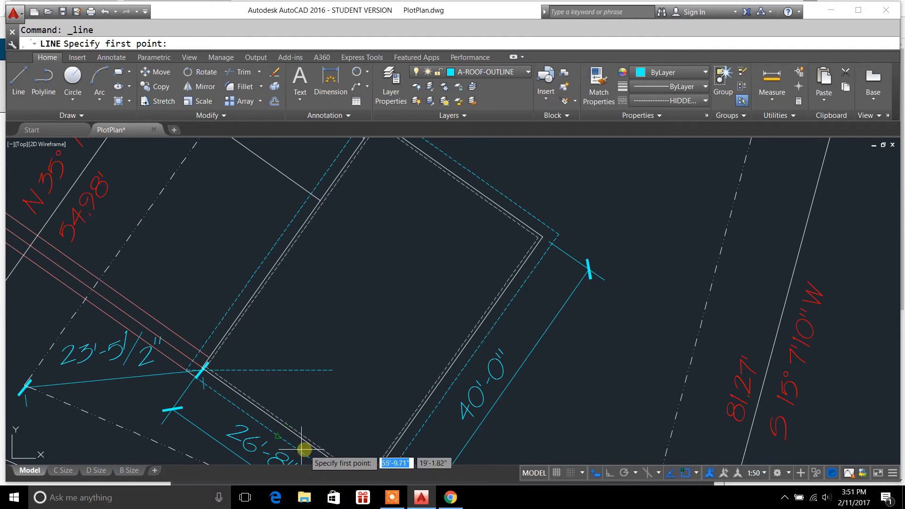
click(303, 449)
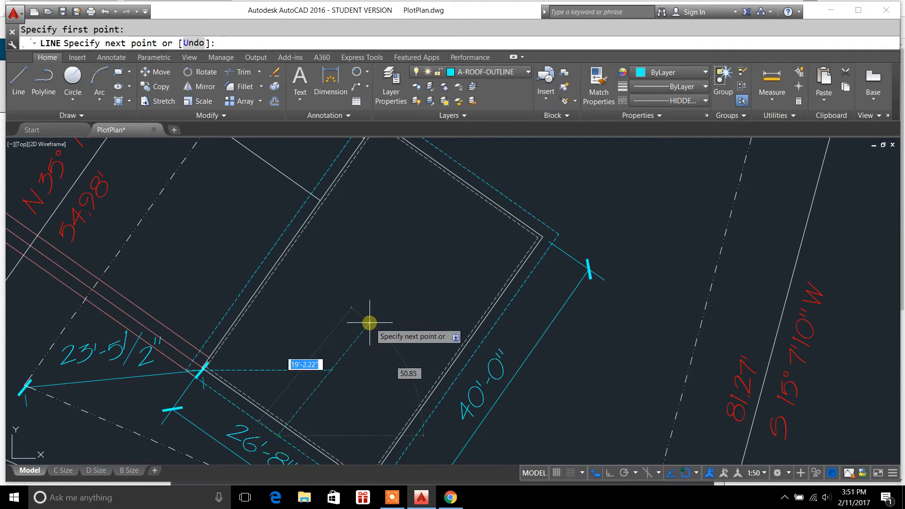
mouse_move(462, 200)
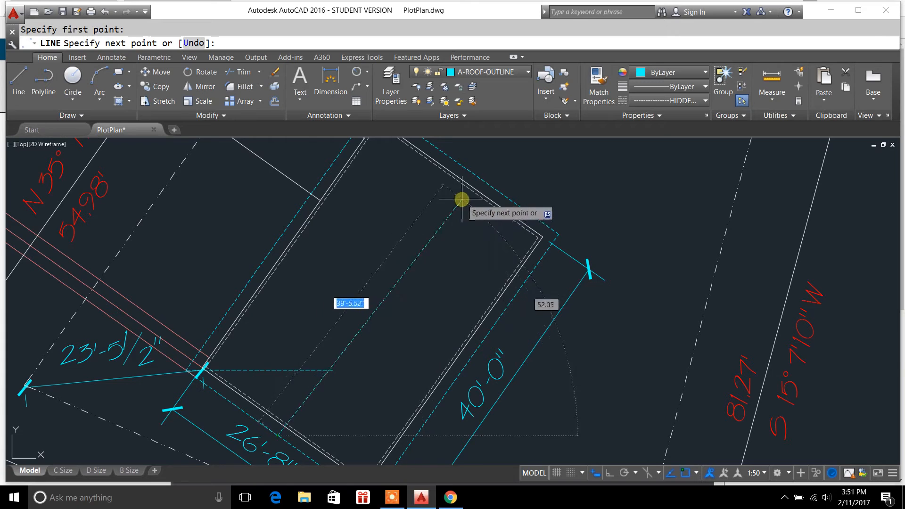
mouse_move(459, 176)
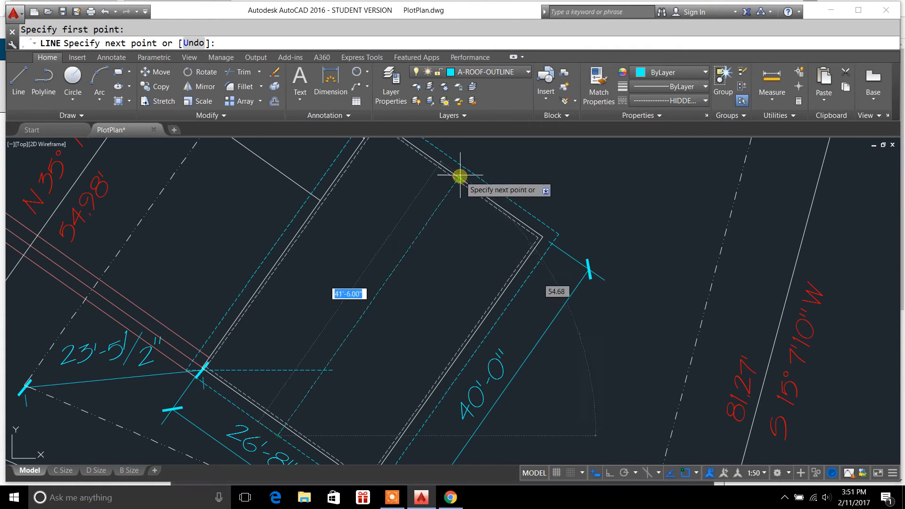
mouse_move(460, 180)
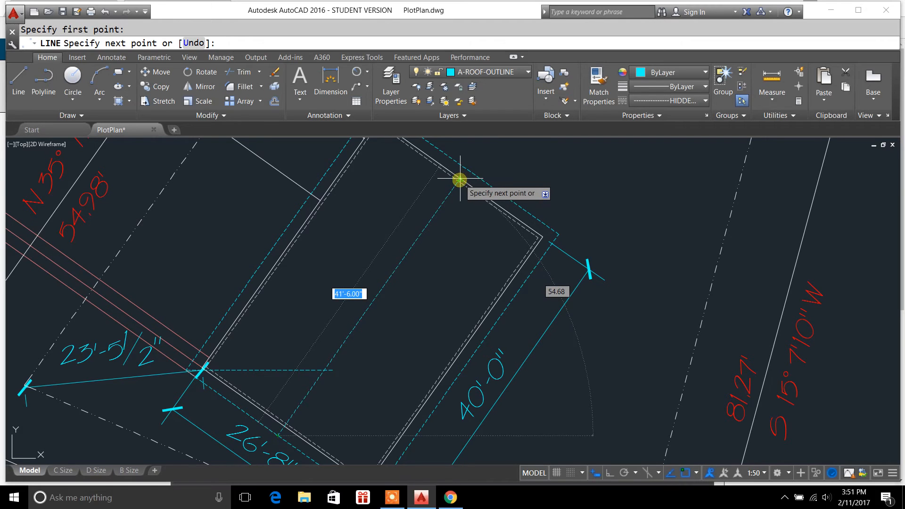
mouse_move(446, 199)
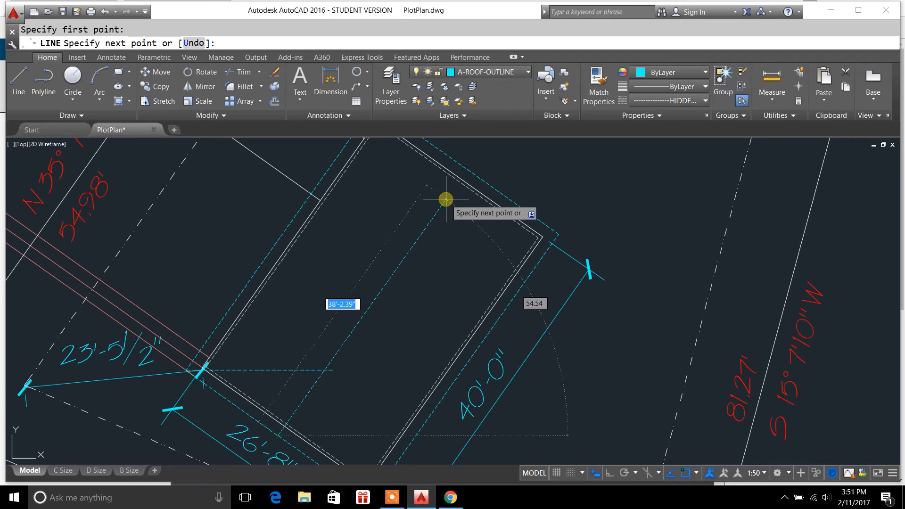
- End the roof line perpendicular to the upper wall using PER, then exit LINE
text(P)
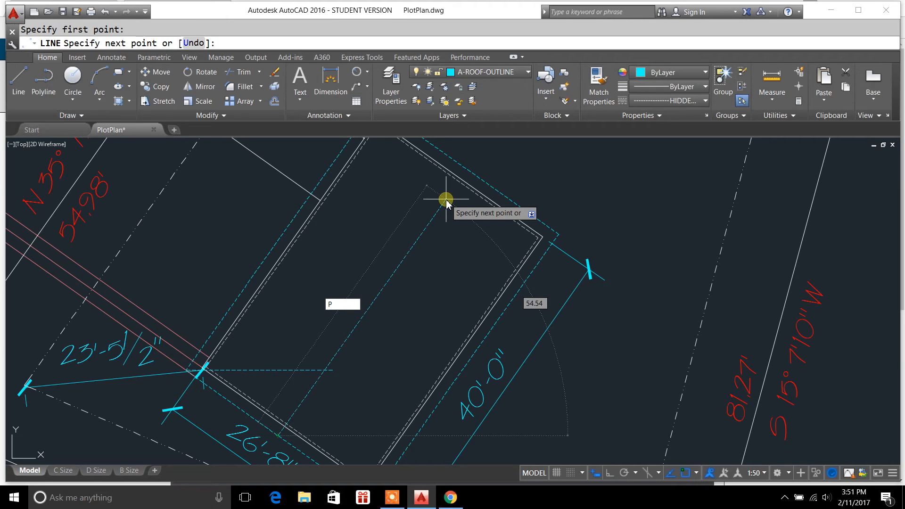
text(ER)
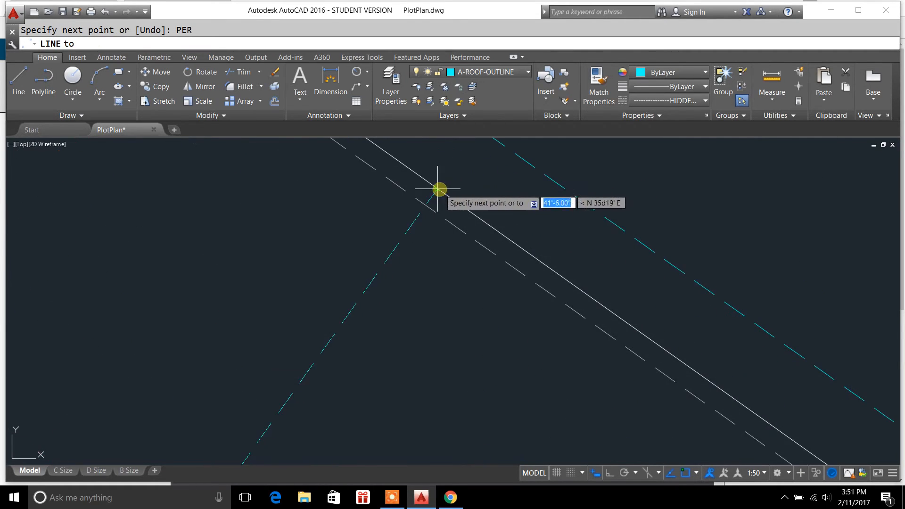
mouse_move(437, 193)
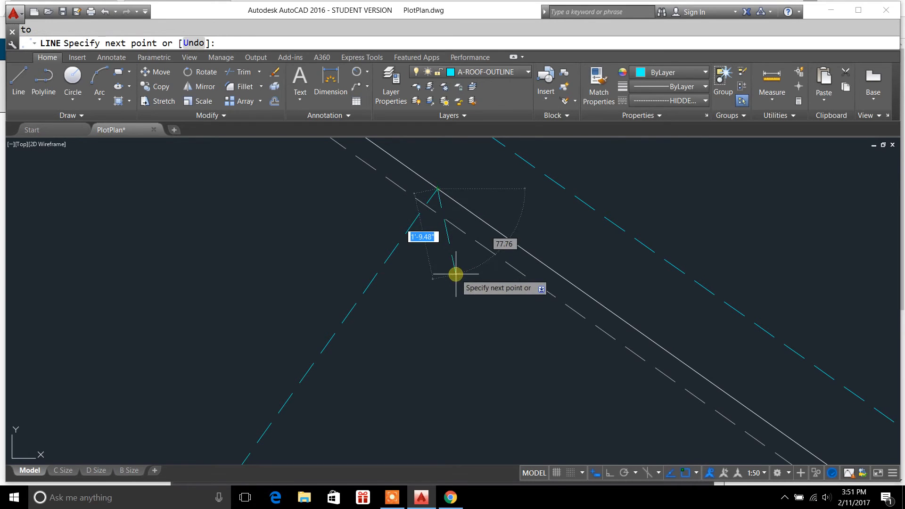
key(Escape)
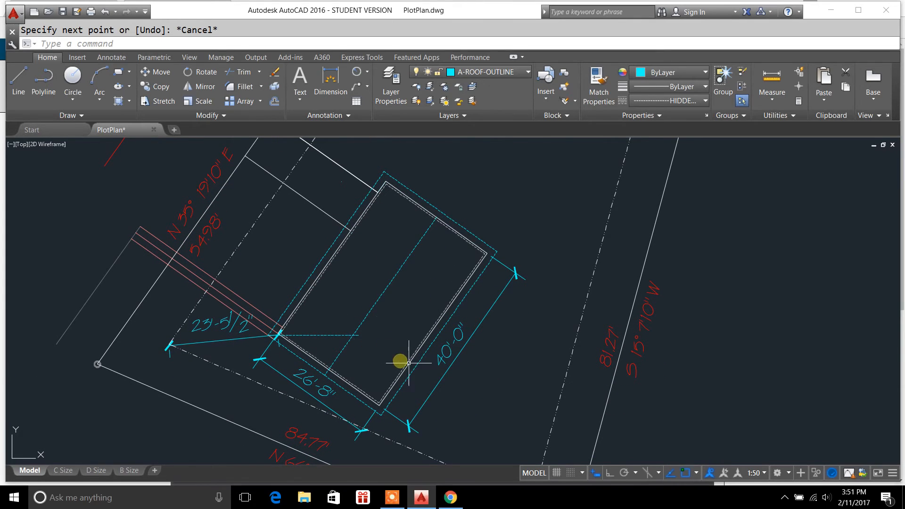
mouse_move(697, 472)
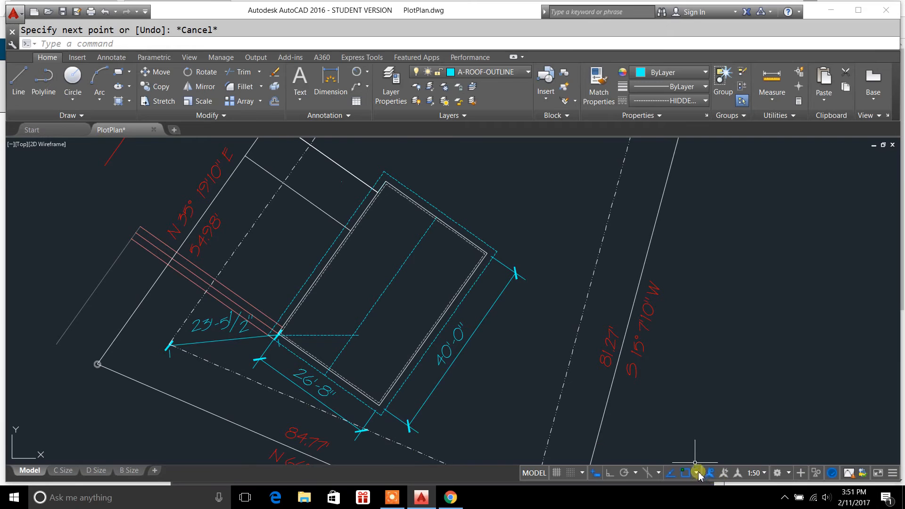
- Review the Object Snap modes again and restart the Line command
click(696, 473)
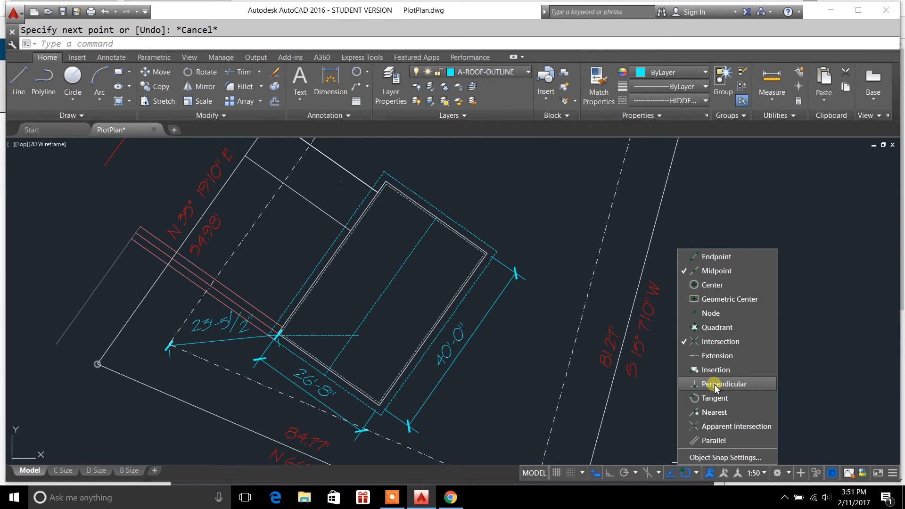
mouse_move(728, 393)
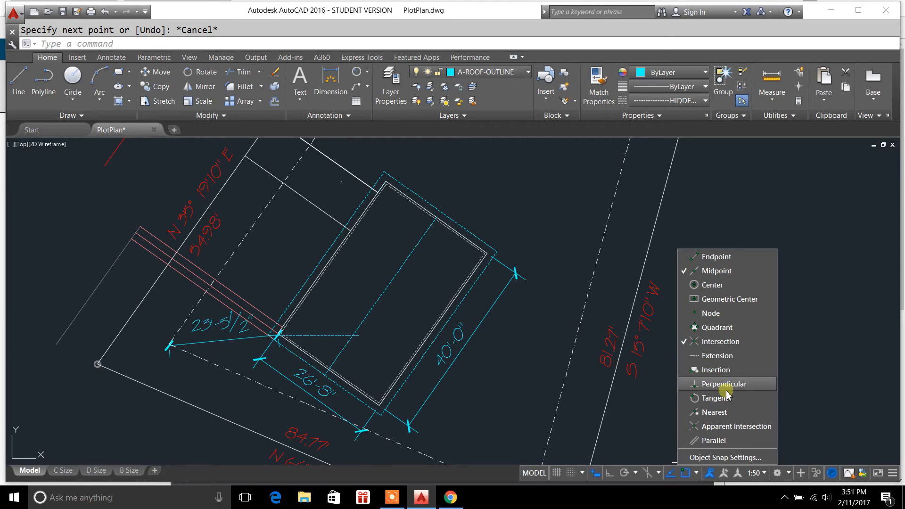
mouse_move(438, 236)
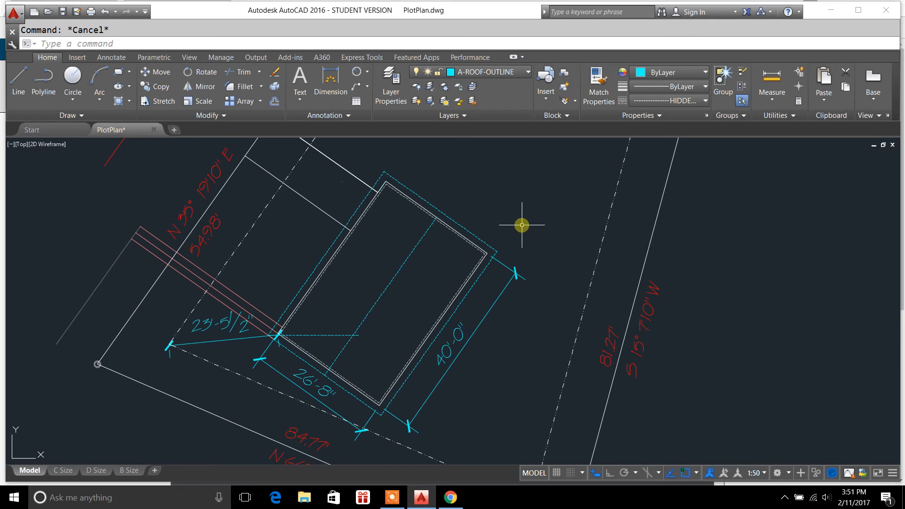
mouse_move(18, 81)
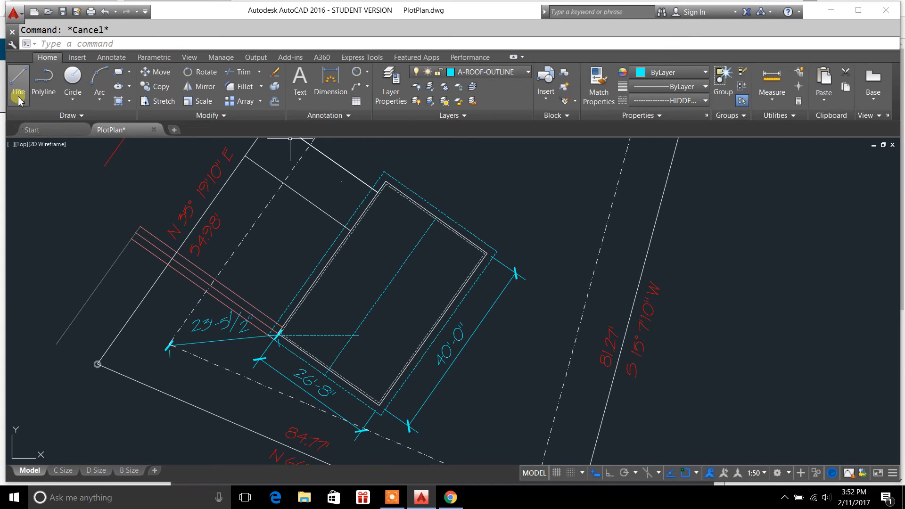
mouse_move(18, 81)
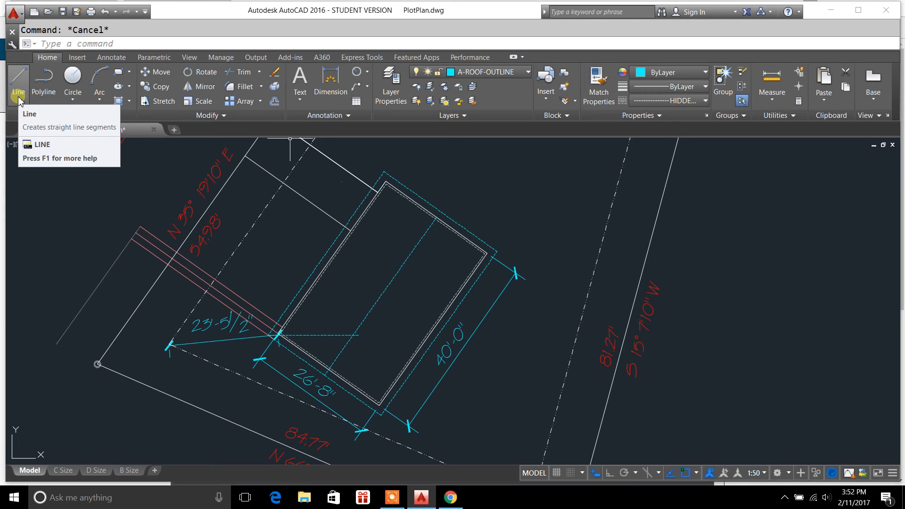
click(17, 81)
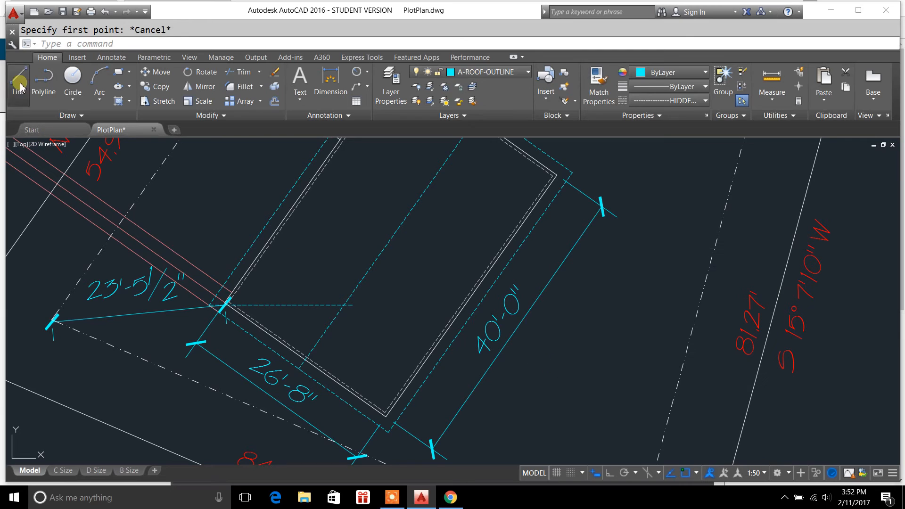
click(18, 81)
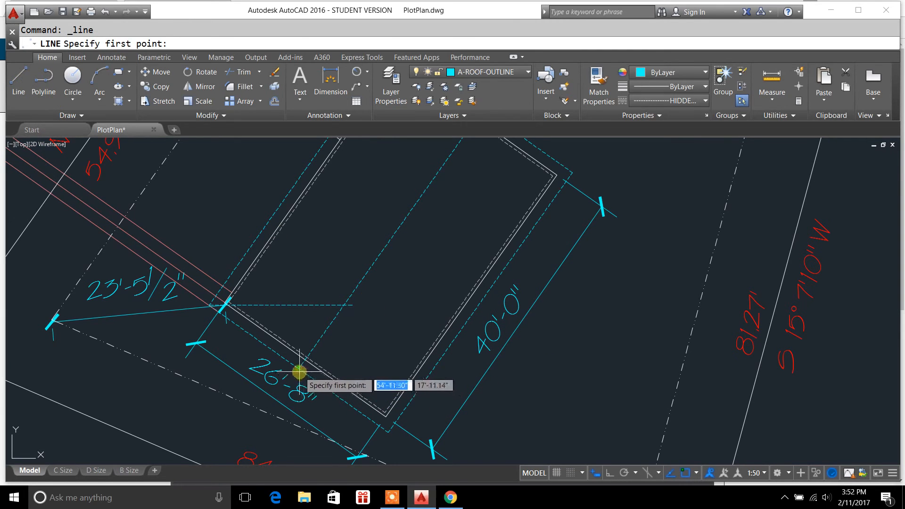
click(299, 372)
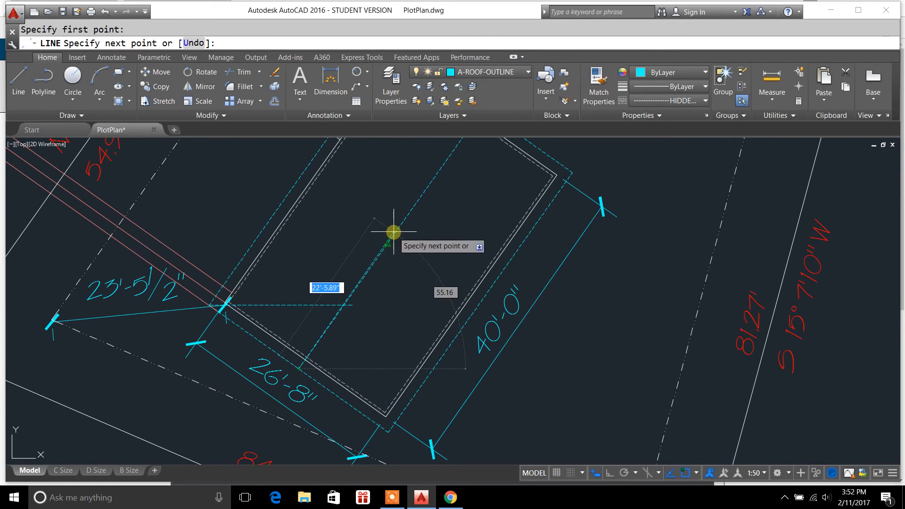
text(P)
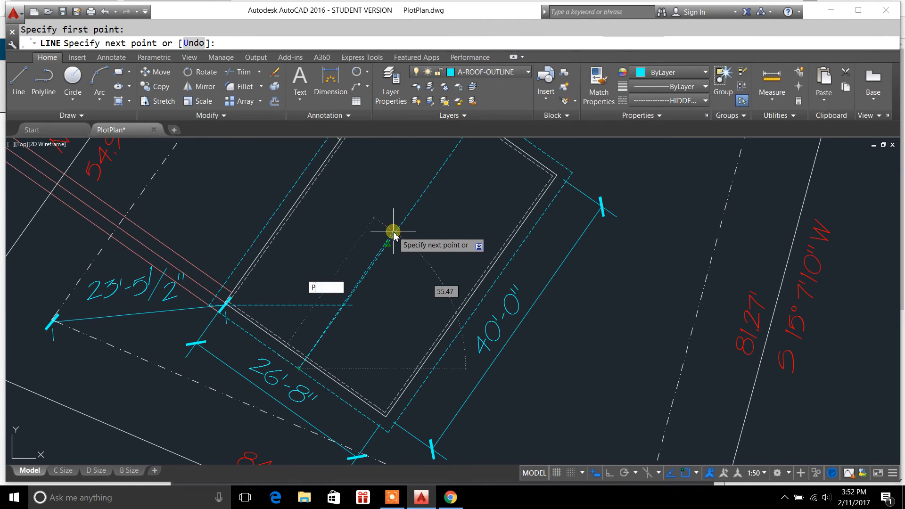
text(PER)
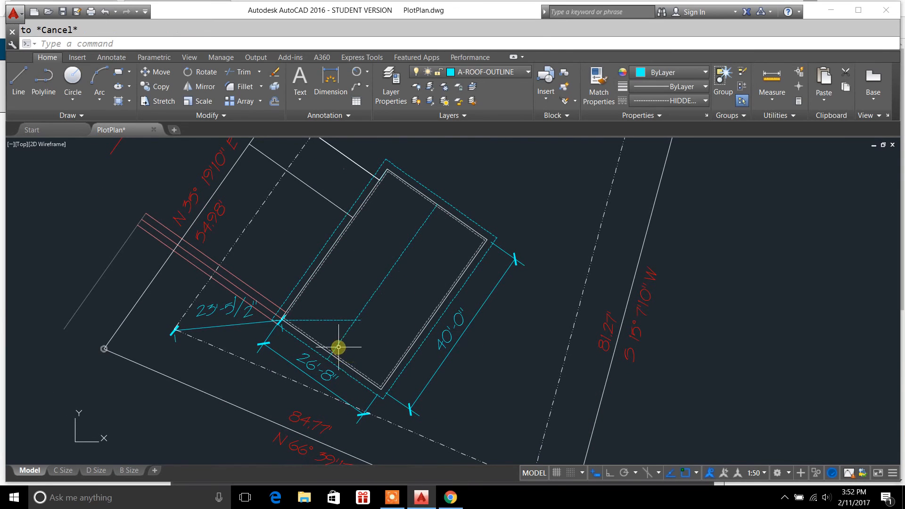
mouse_move(389, 329)
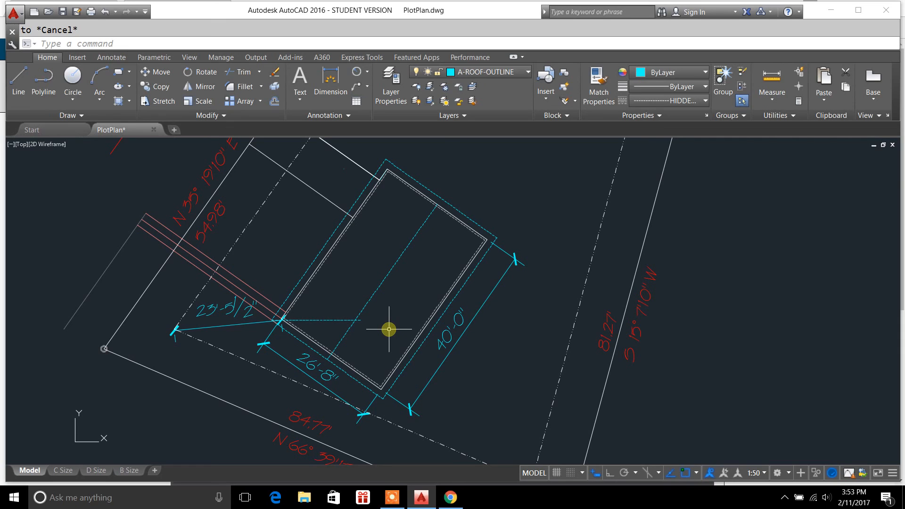
mouse_move(349, 337)
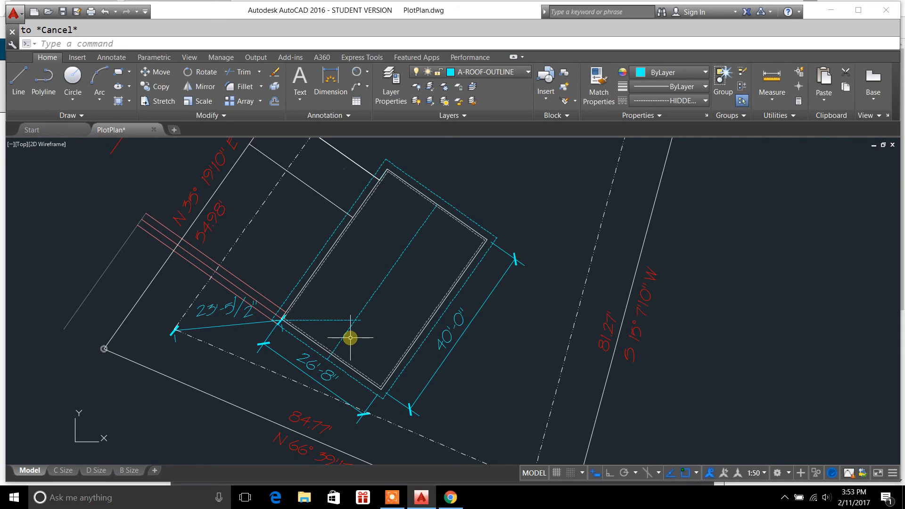
mouse_move(371, 326)
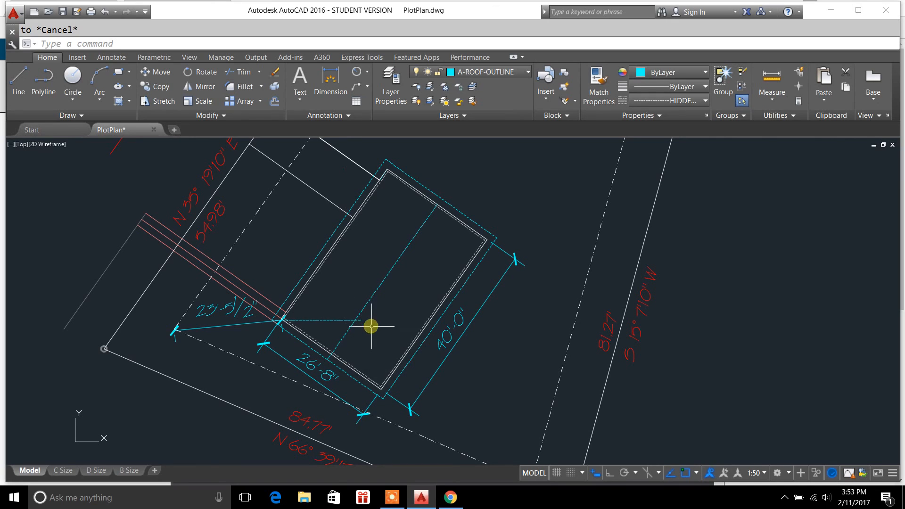
mouse_move(367, 330)
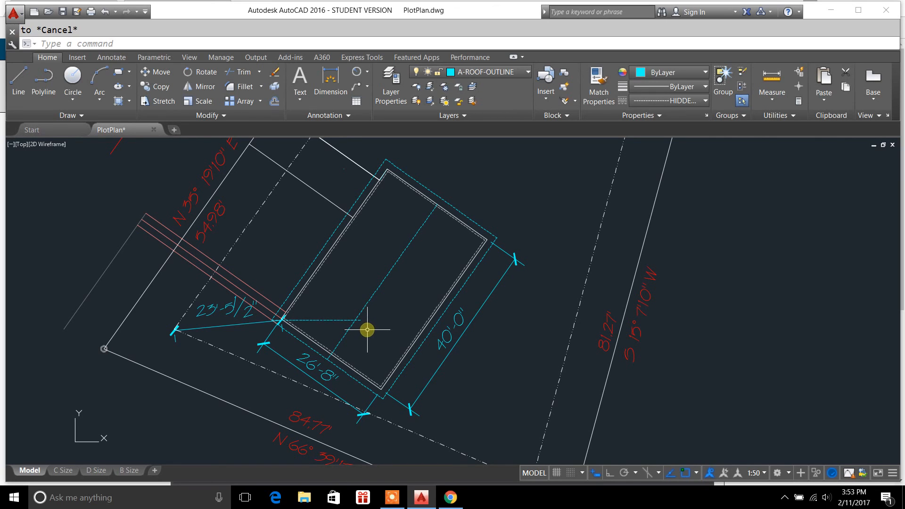